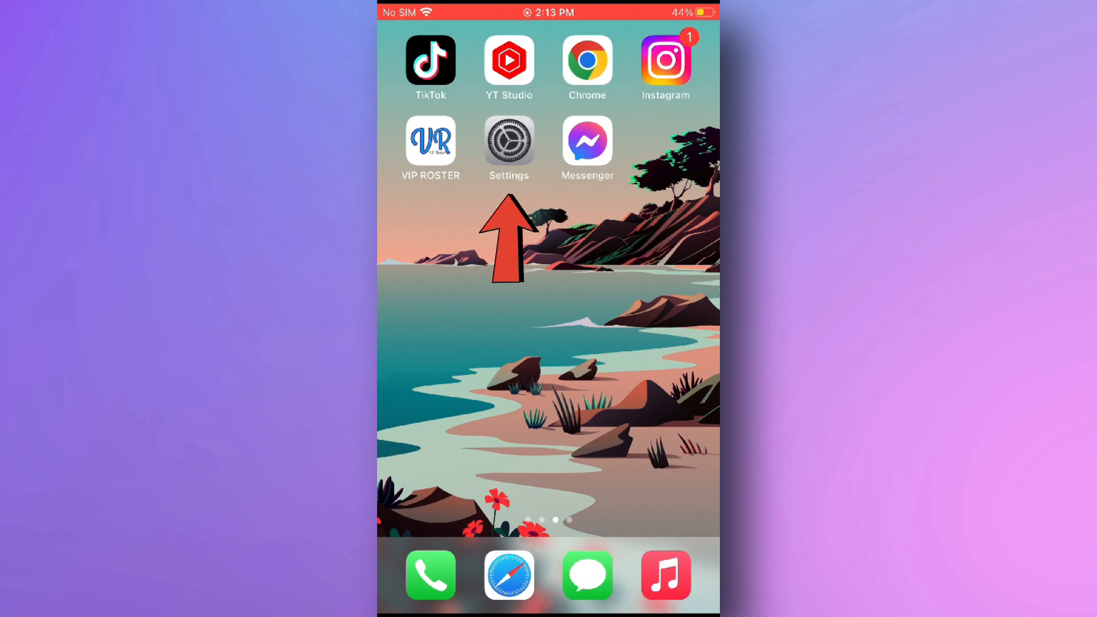
Open the Settings app from the home screen onto its main options list
click(509, 138)
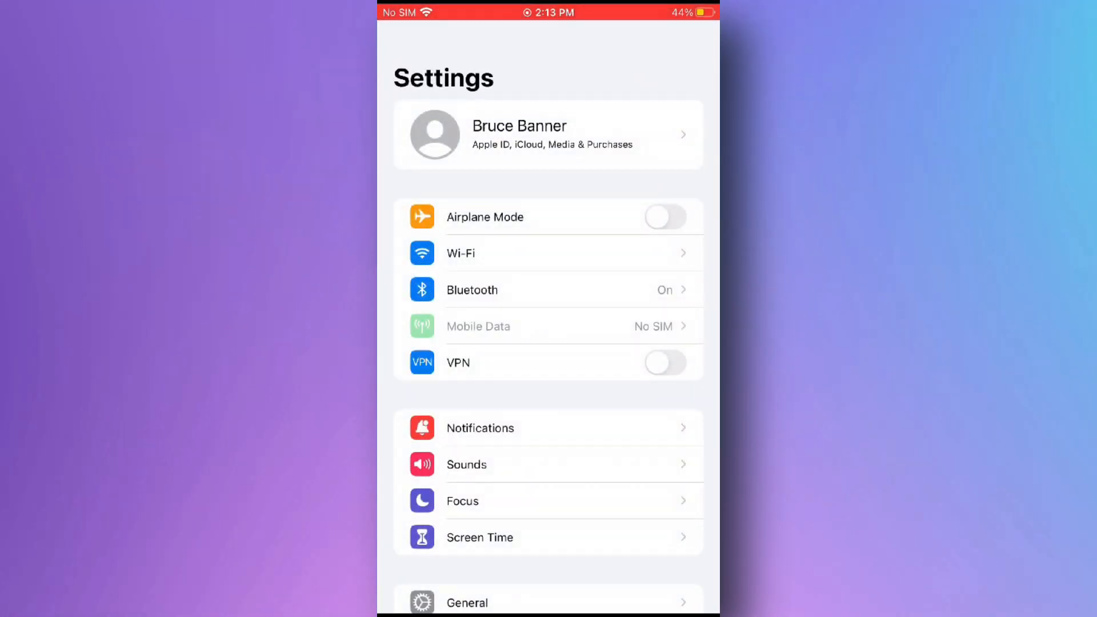
scroll(down, 3)
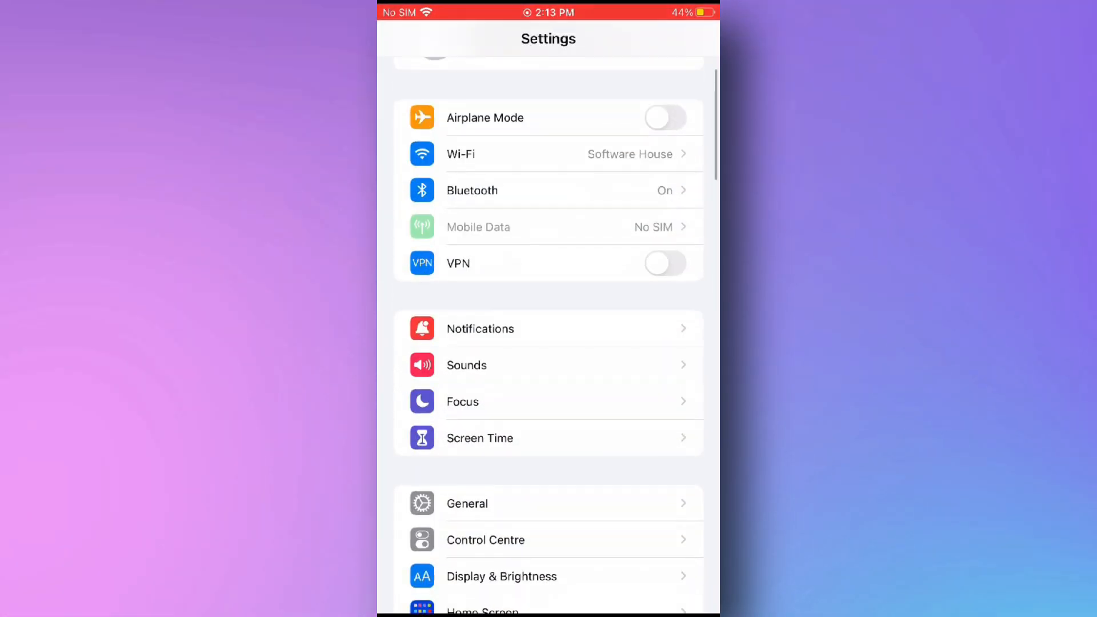
Go to Focus > Do Not Disturb > People and show the Calls From choices
click(463, 401)
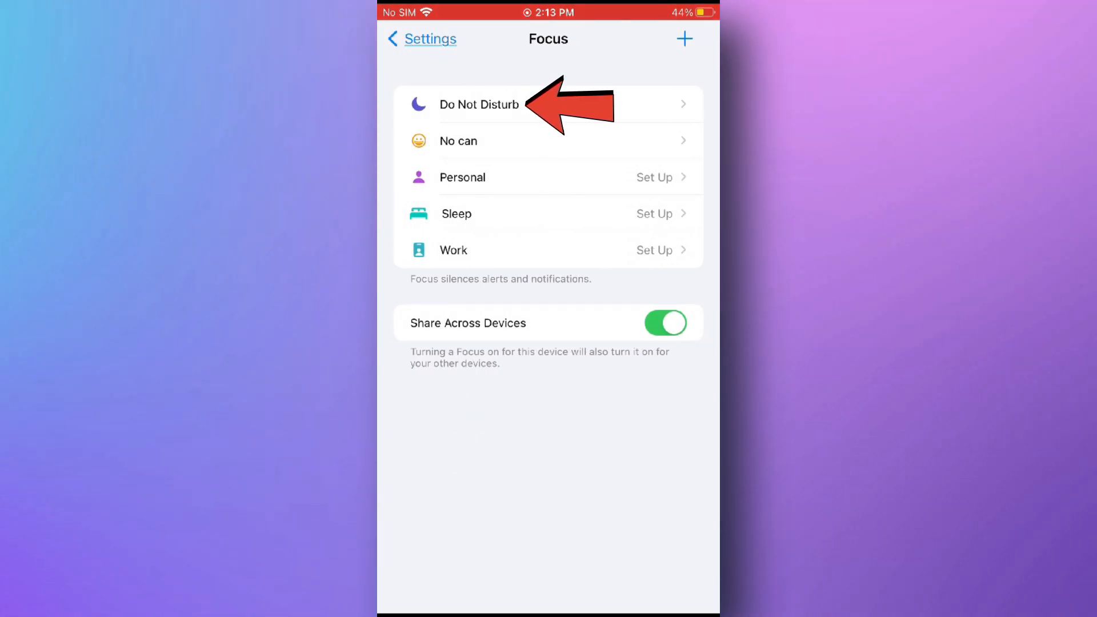
click(479, 104)
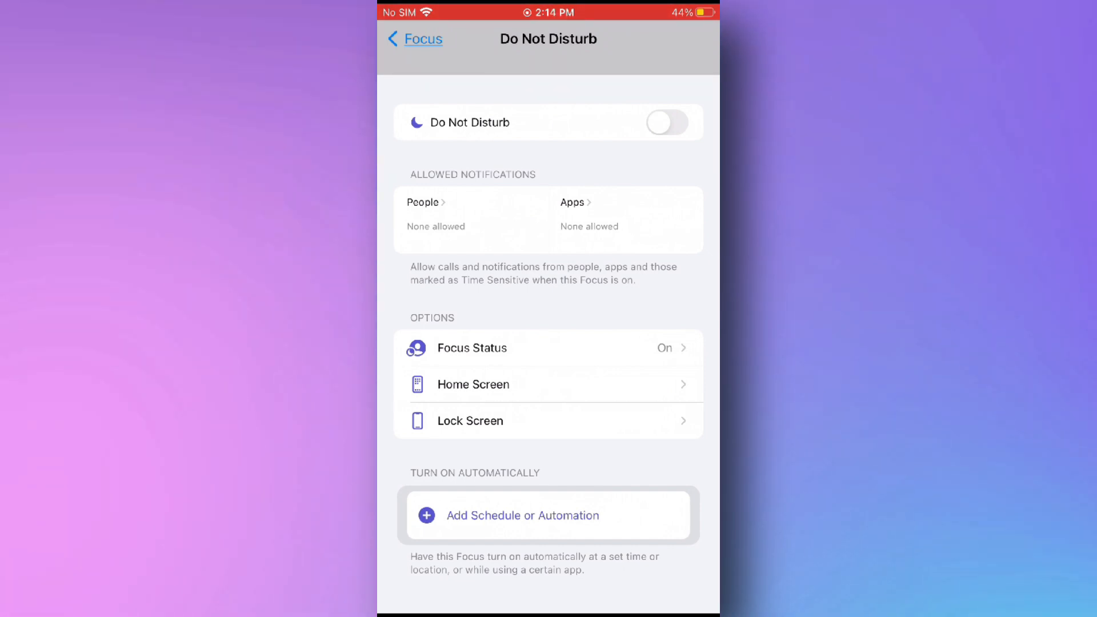
click(423, 202)
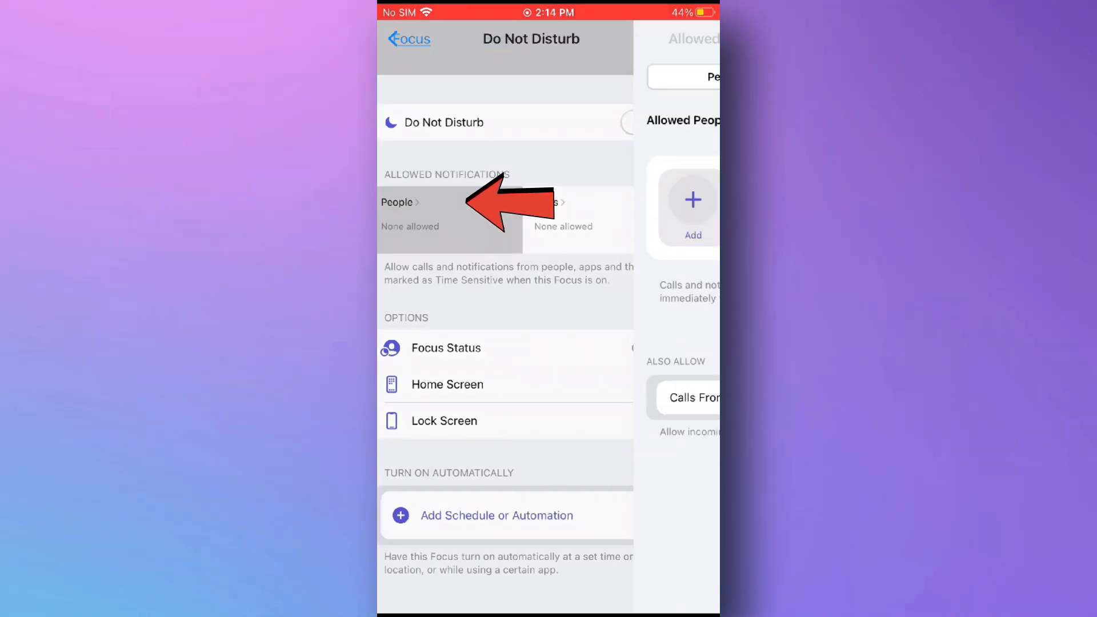
click(396, 202)
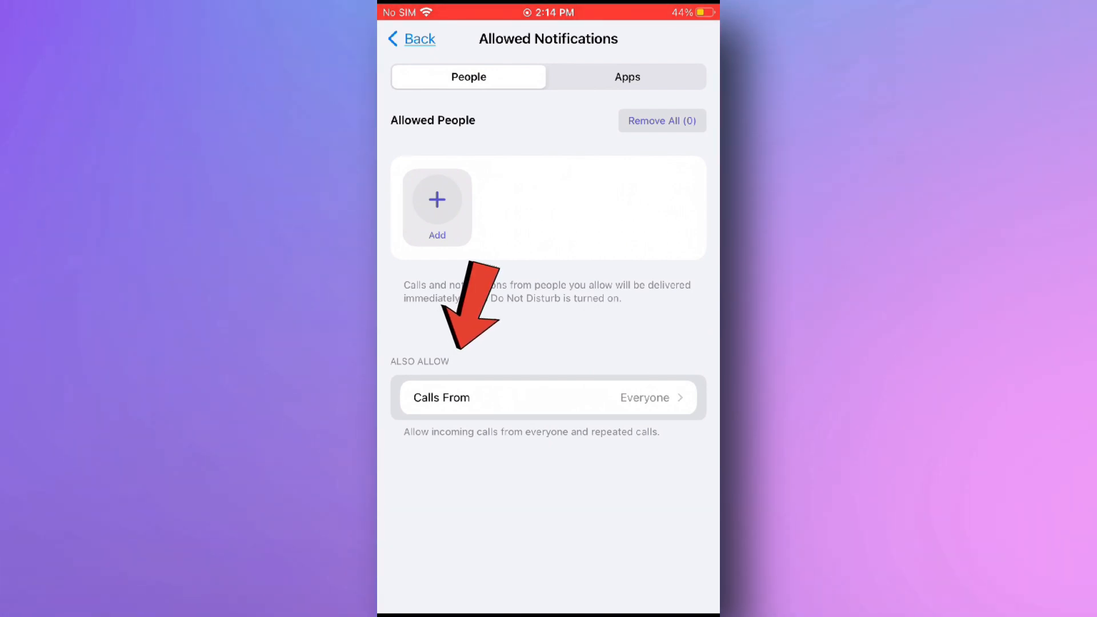
click(548, 398)
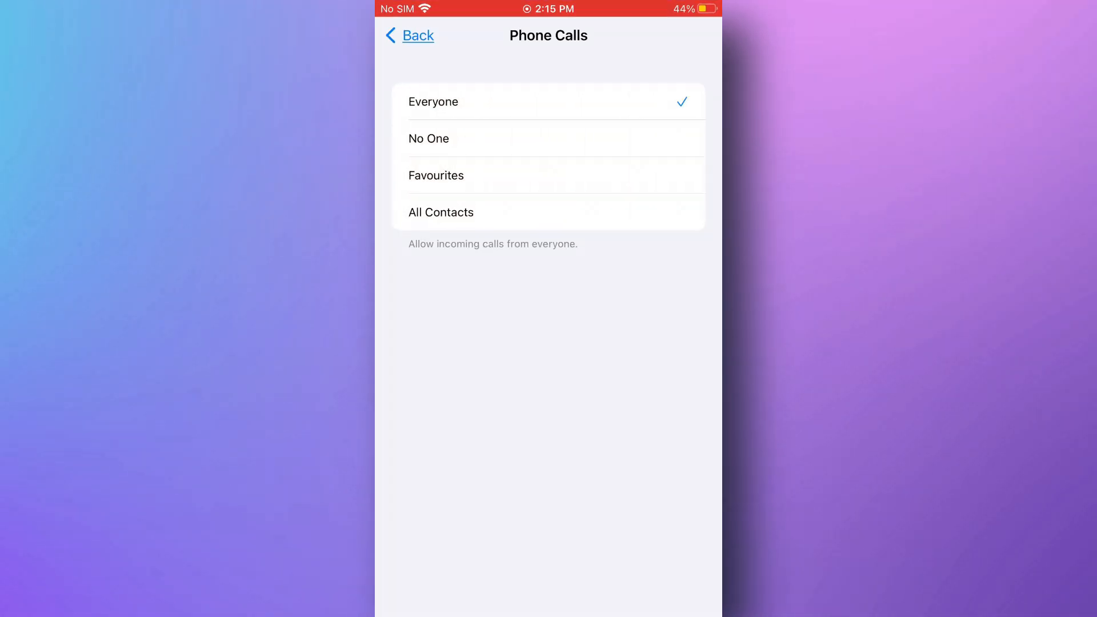
Allow calls only from All Contacts, leaving Allow Repeated Calls on
click(442, 212)
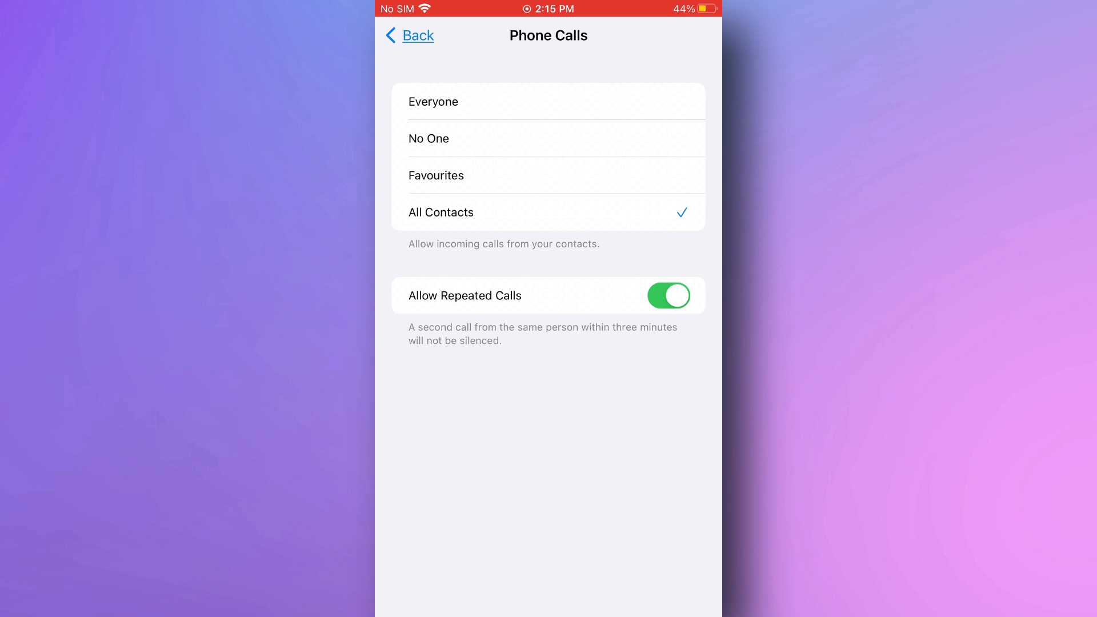